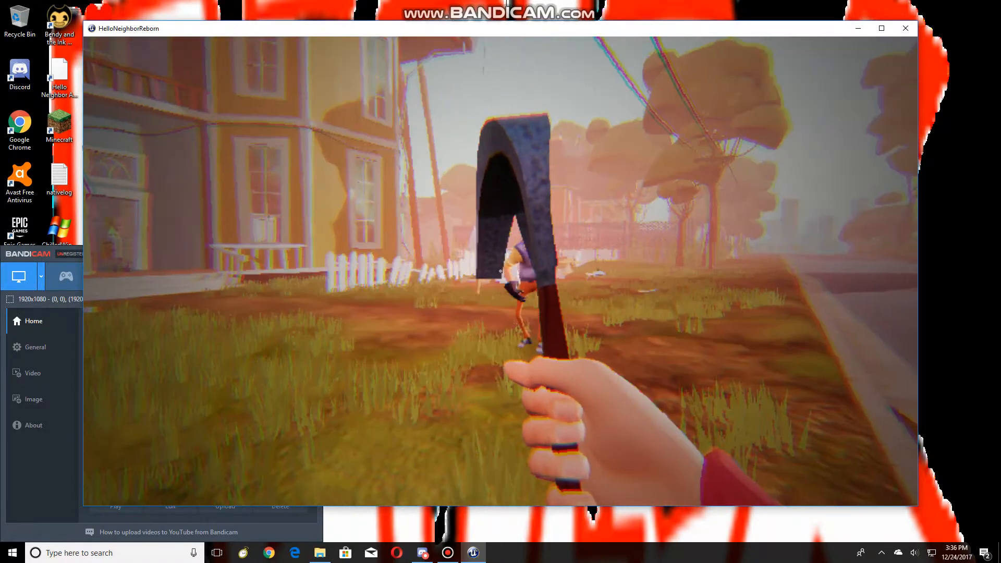
- Walk into the neighbor's hallway and pause the game to its menu with Esc
key(Escape)
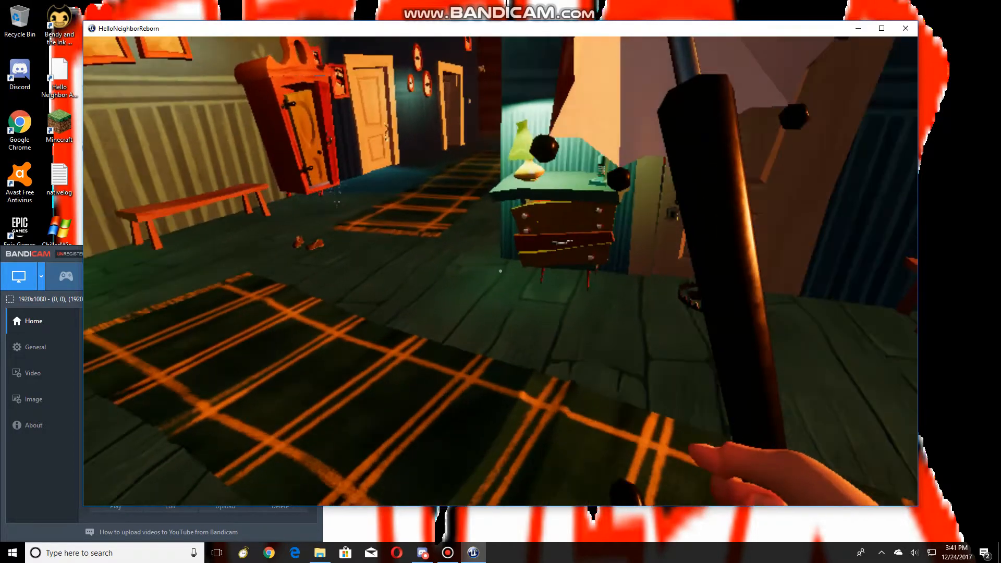
key(Escape)
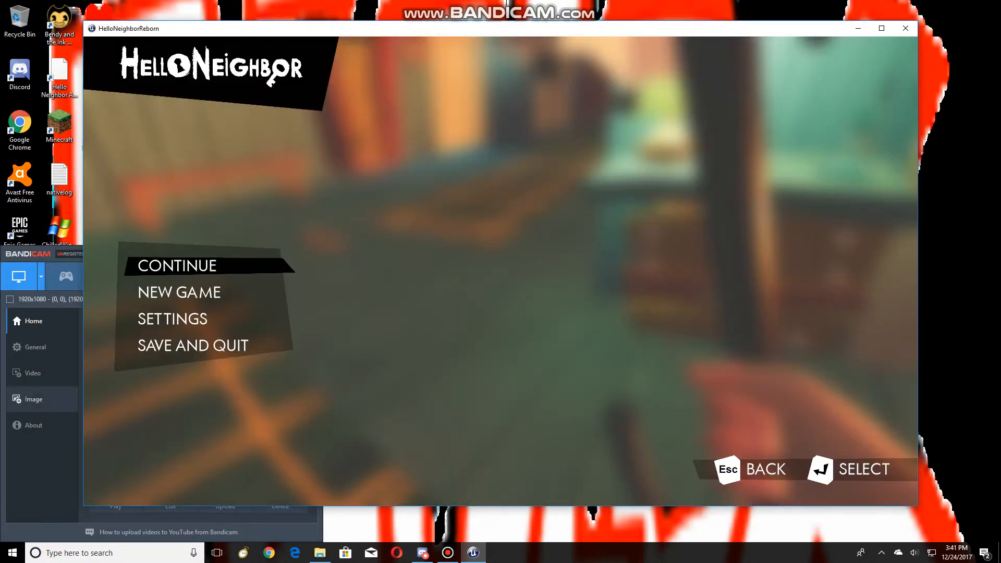